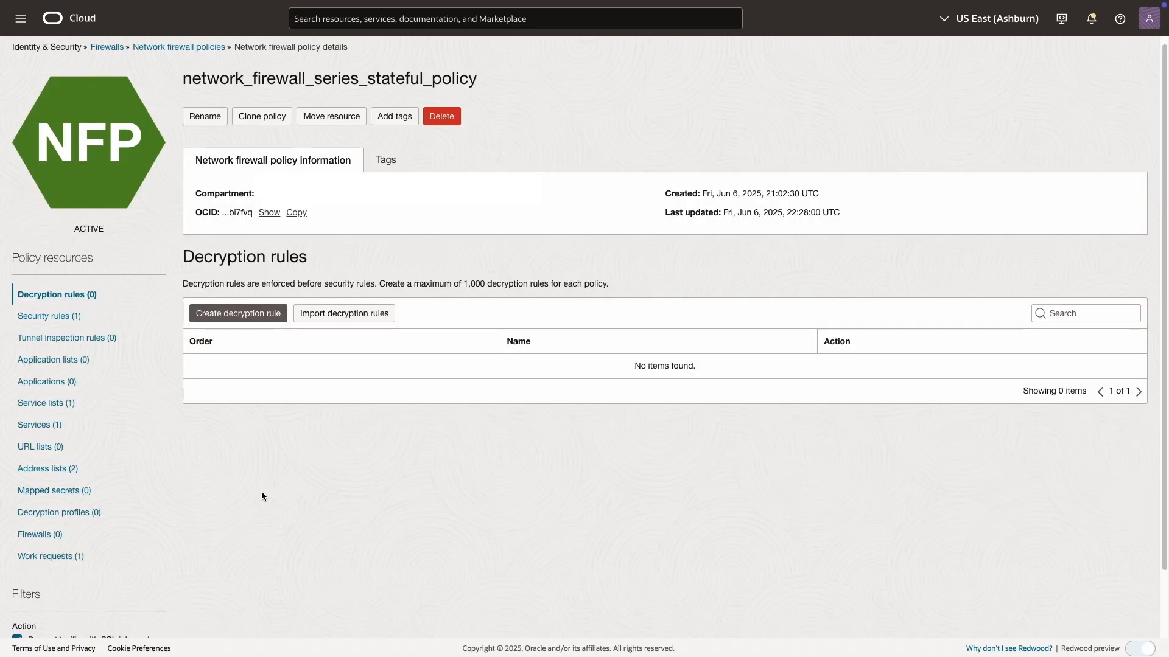
Step: View the policy's two address lists, then its single security rule, Stateful_Filter
left_click(47, 469)
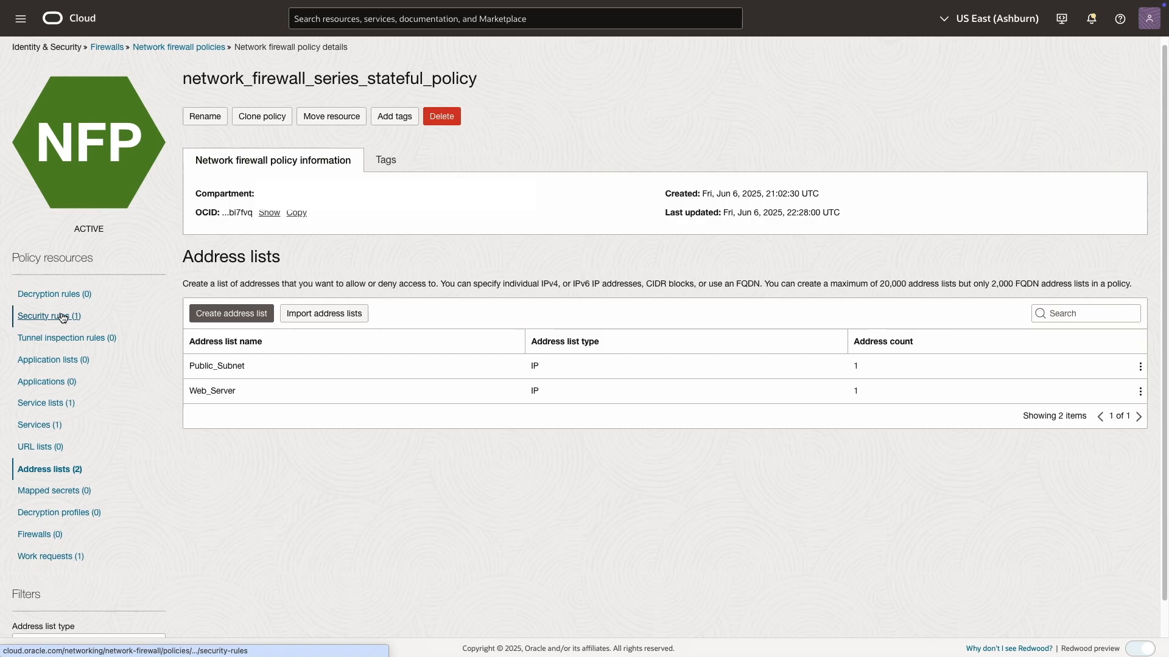
left_click(50, 316)
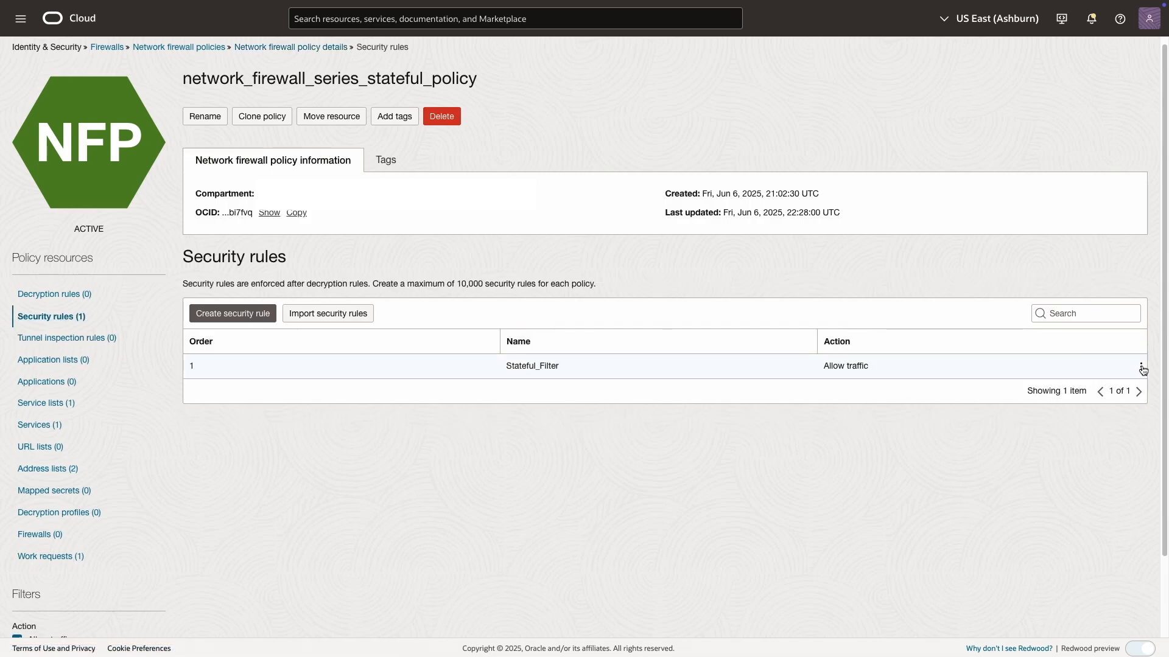